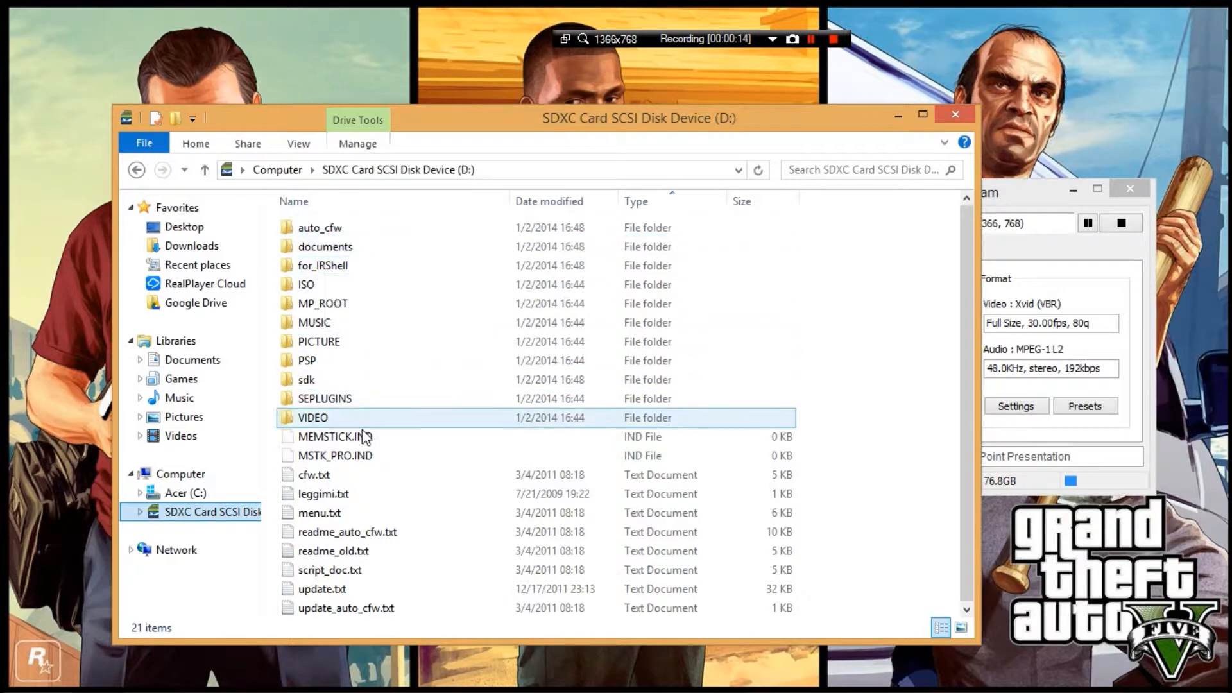
Select CWCheat_Database_11.23.2010.rar and cwcheat_23_620hen.zip in Downloads and open both in 7-Zip.
left_click(318, 341)
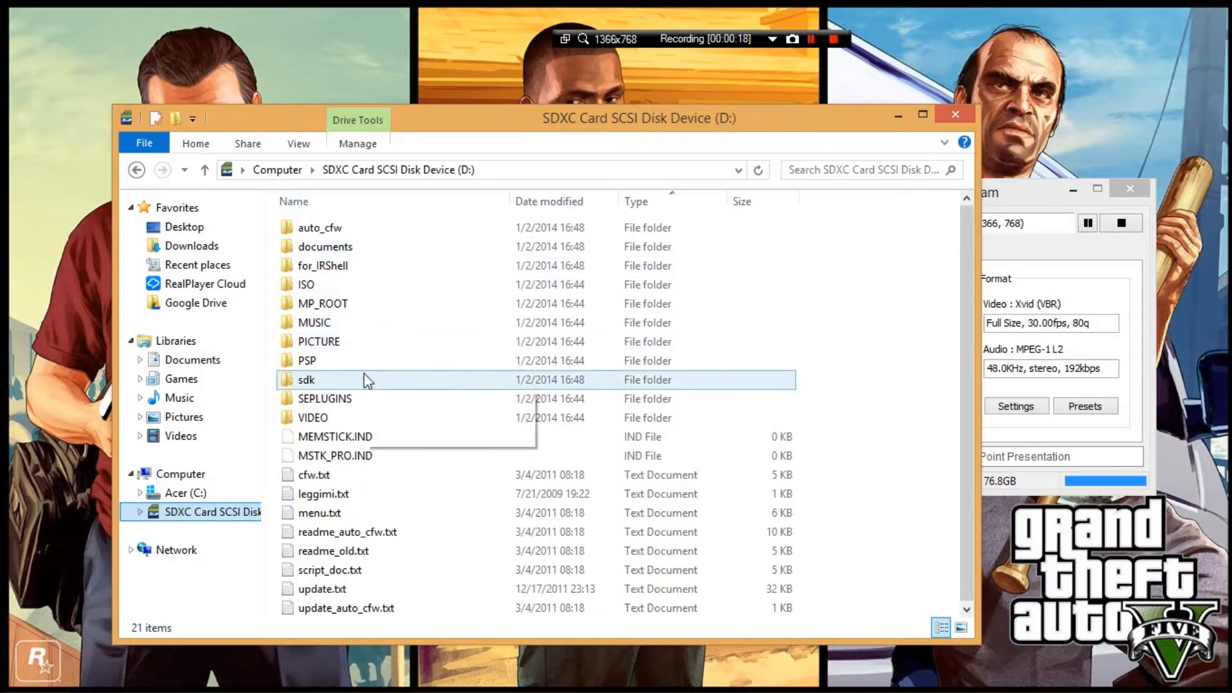
mouse_move(442, 379)
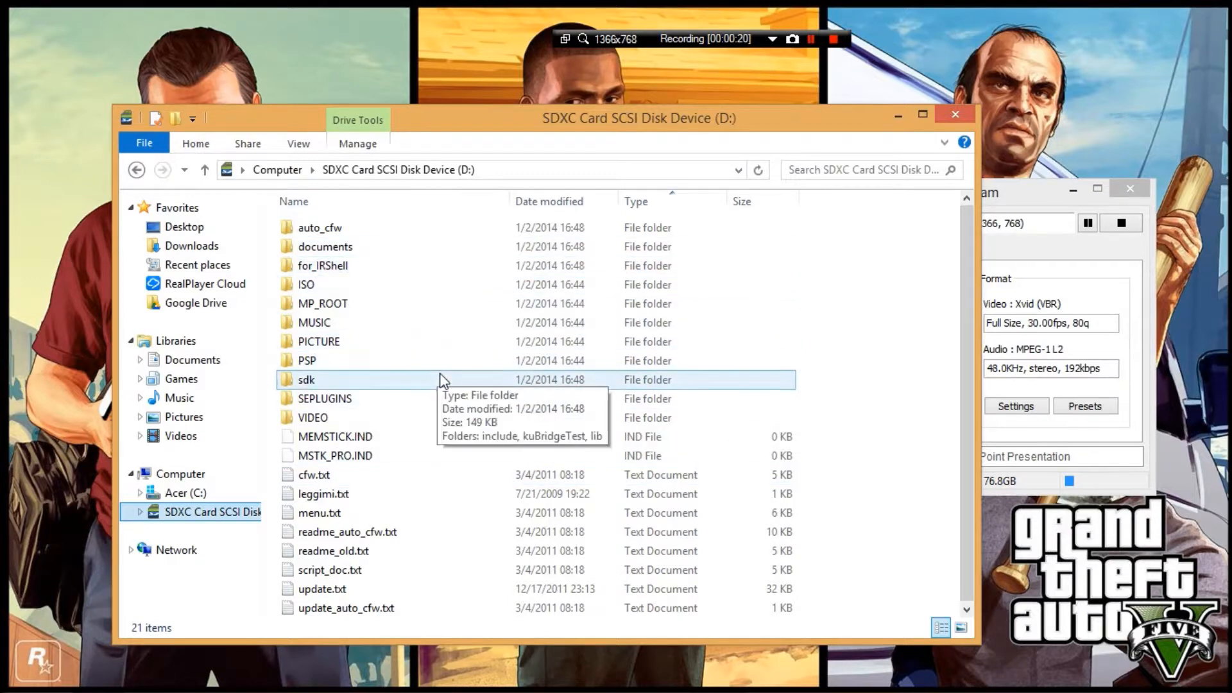
left_click(319, 341)
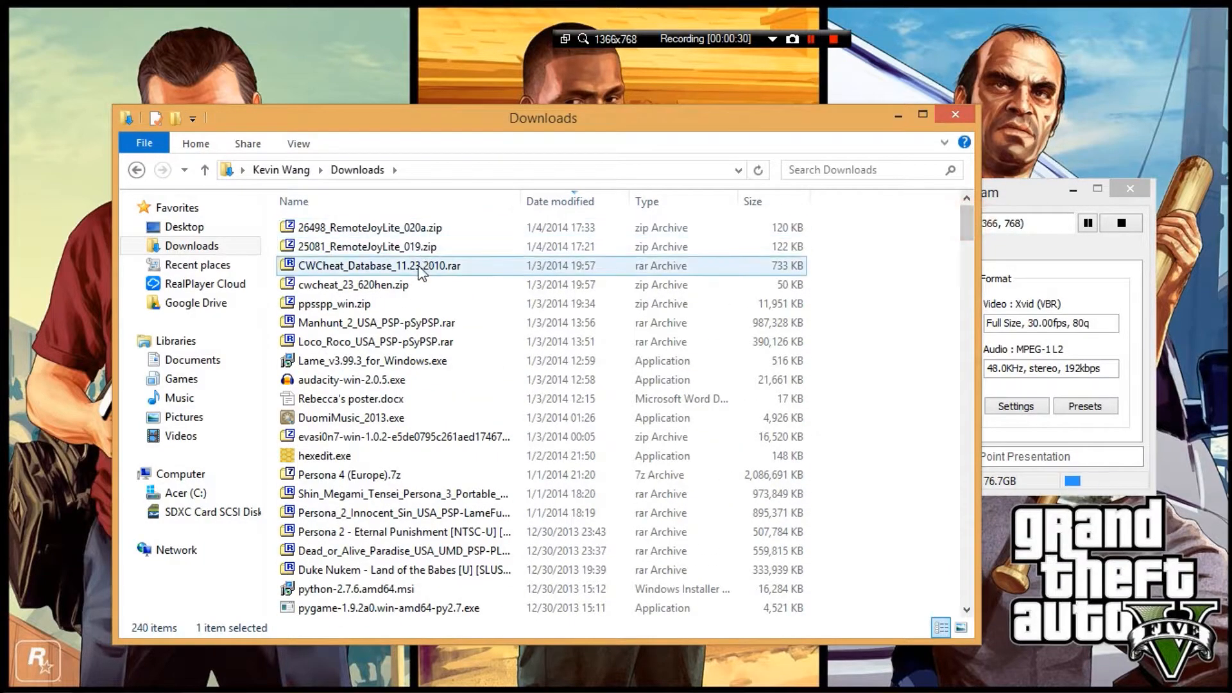
left_click(785, 284)
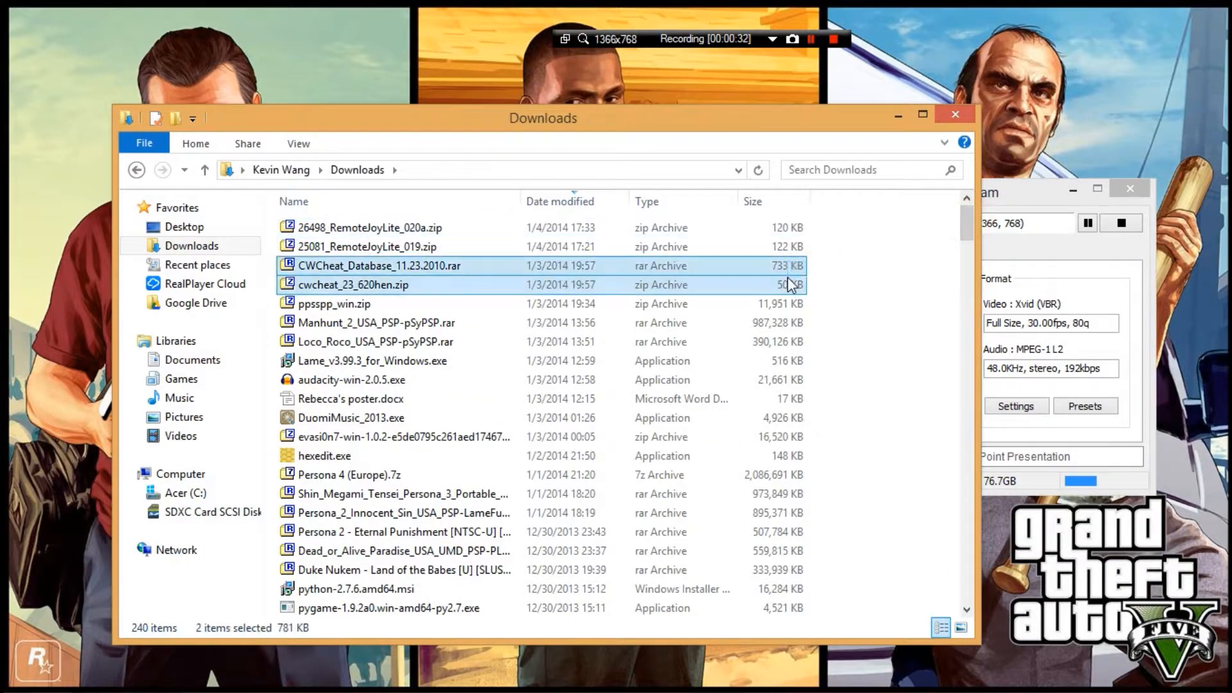
left_click(379, 266)
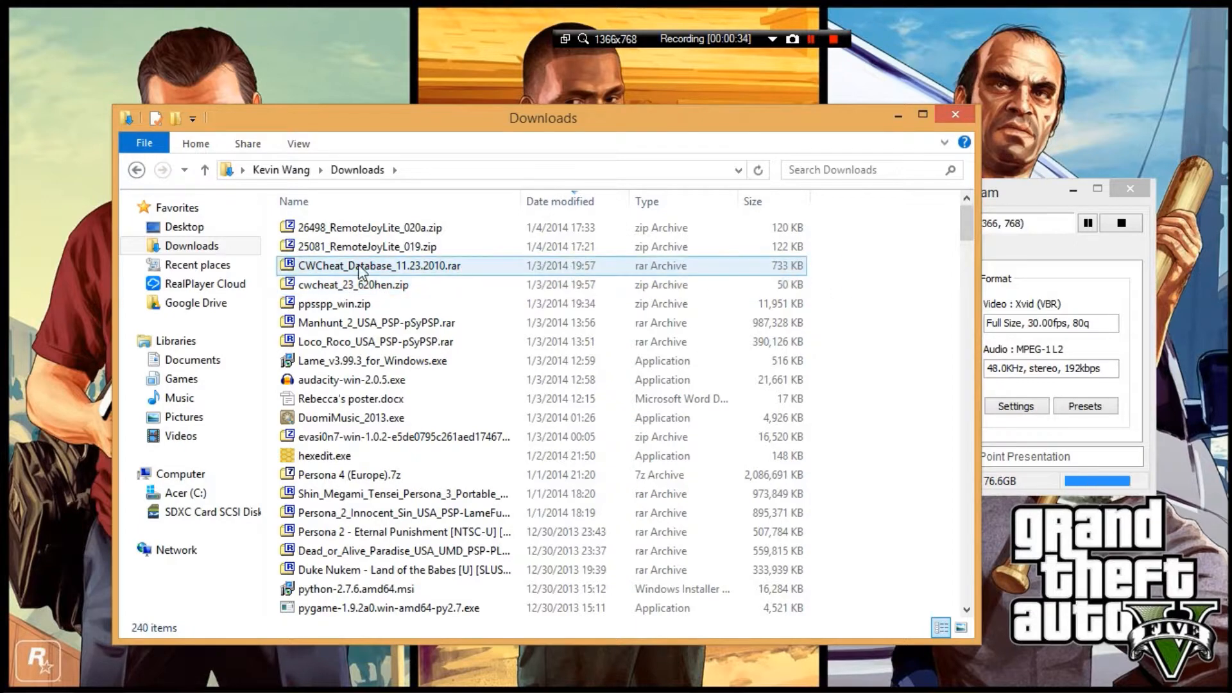
double_click(379, 266)
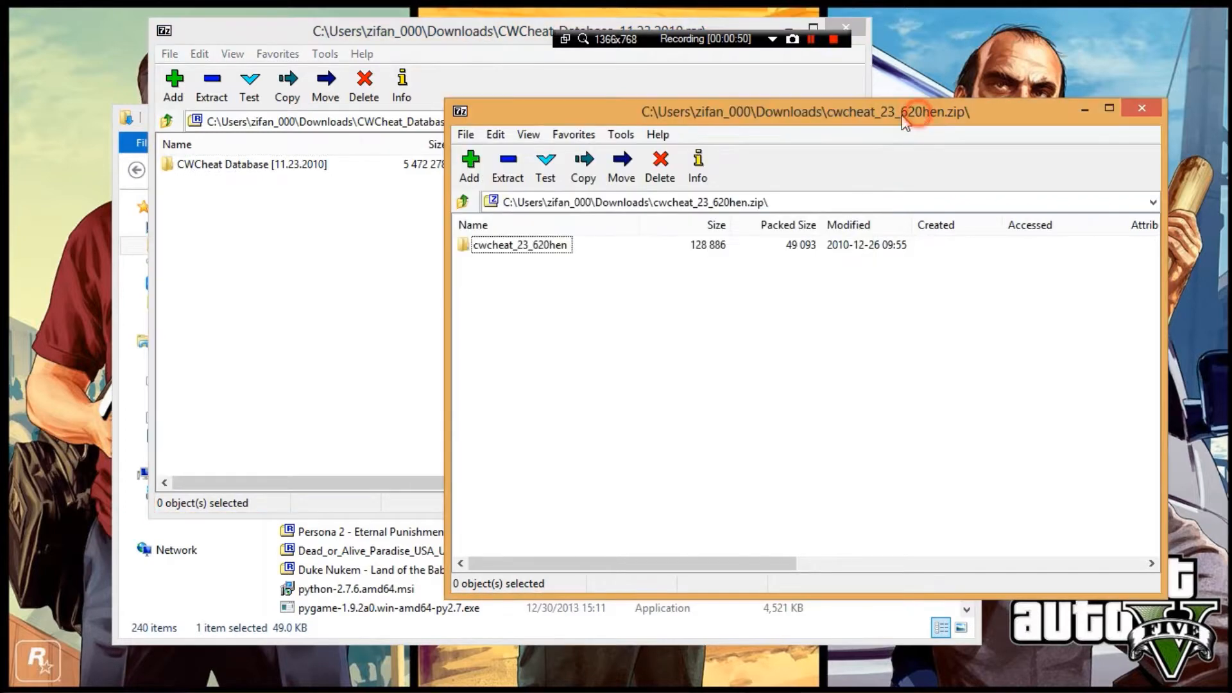
Open the cwcheat_23_620hen folder inside the plugin archive to reveal cwcheat.prx.
double_click(521, 244)
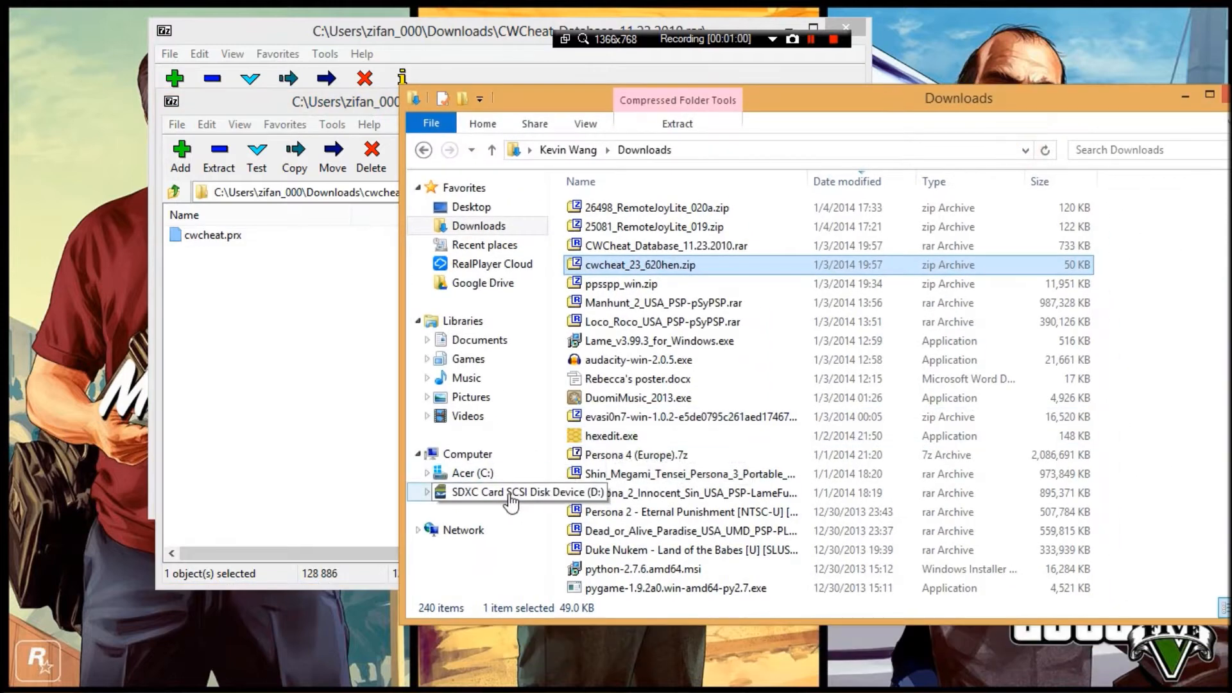
Navigate from the SDXC Card (D:) root through SEPLUGINS into the cwcheat folder.
left_click(510, 492)
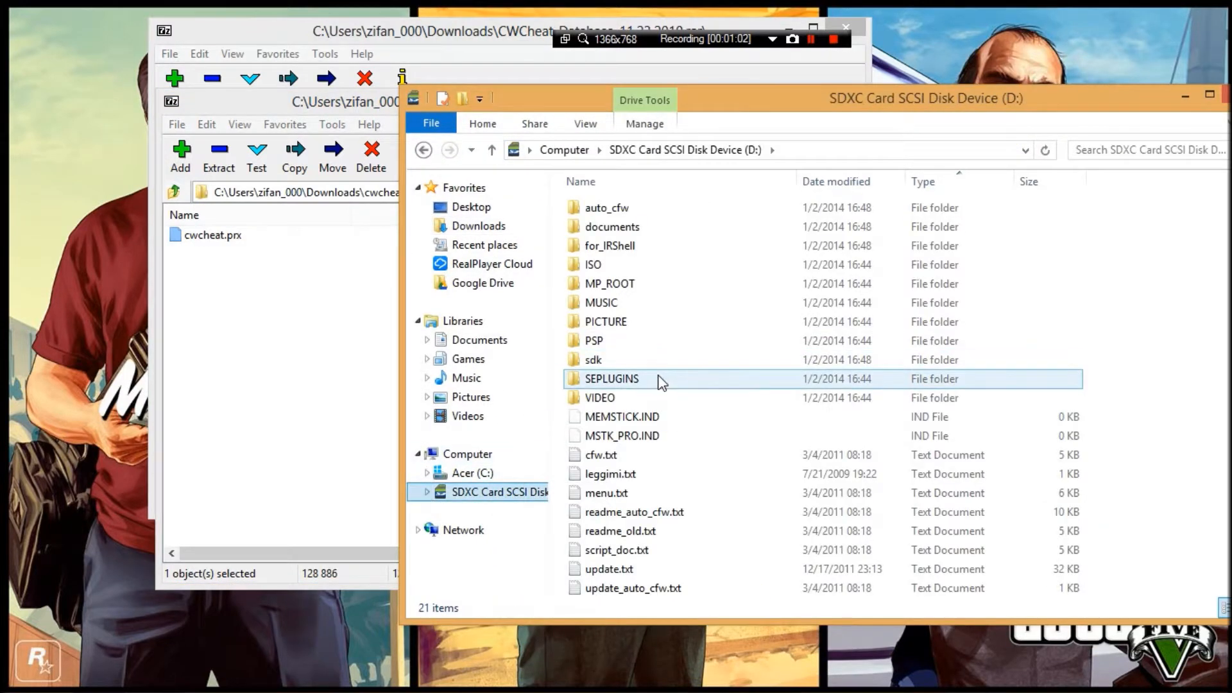
mouse_move(687, 385)
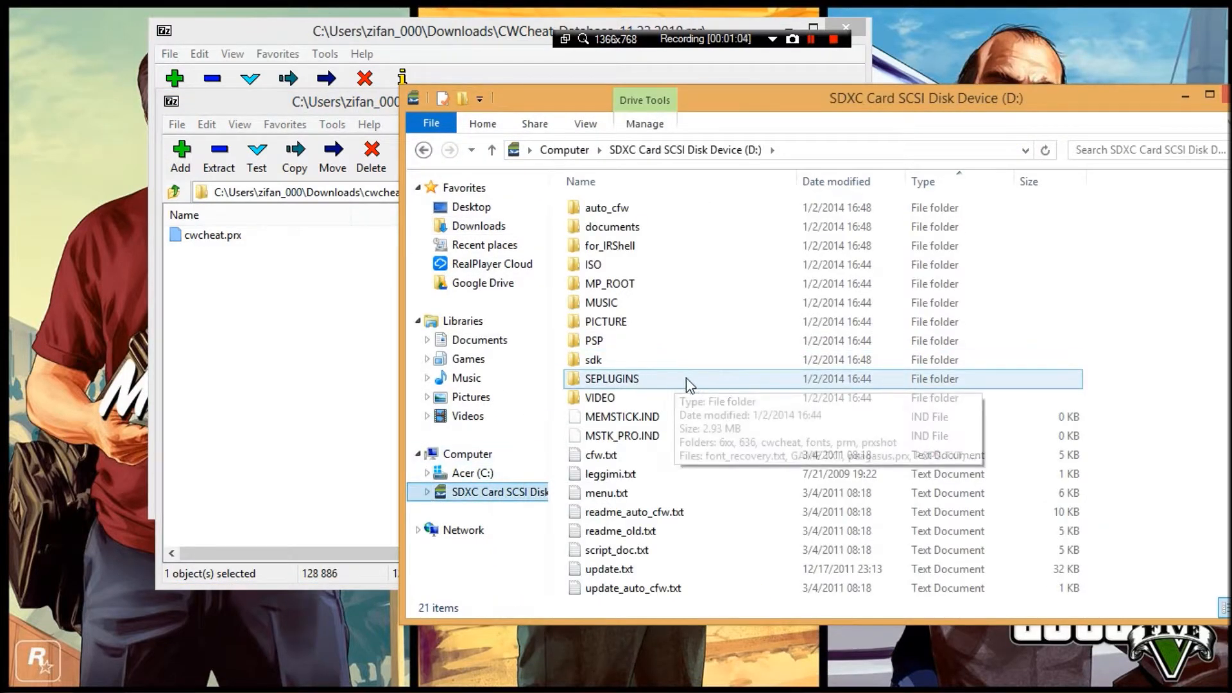
double_click(611, 379)
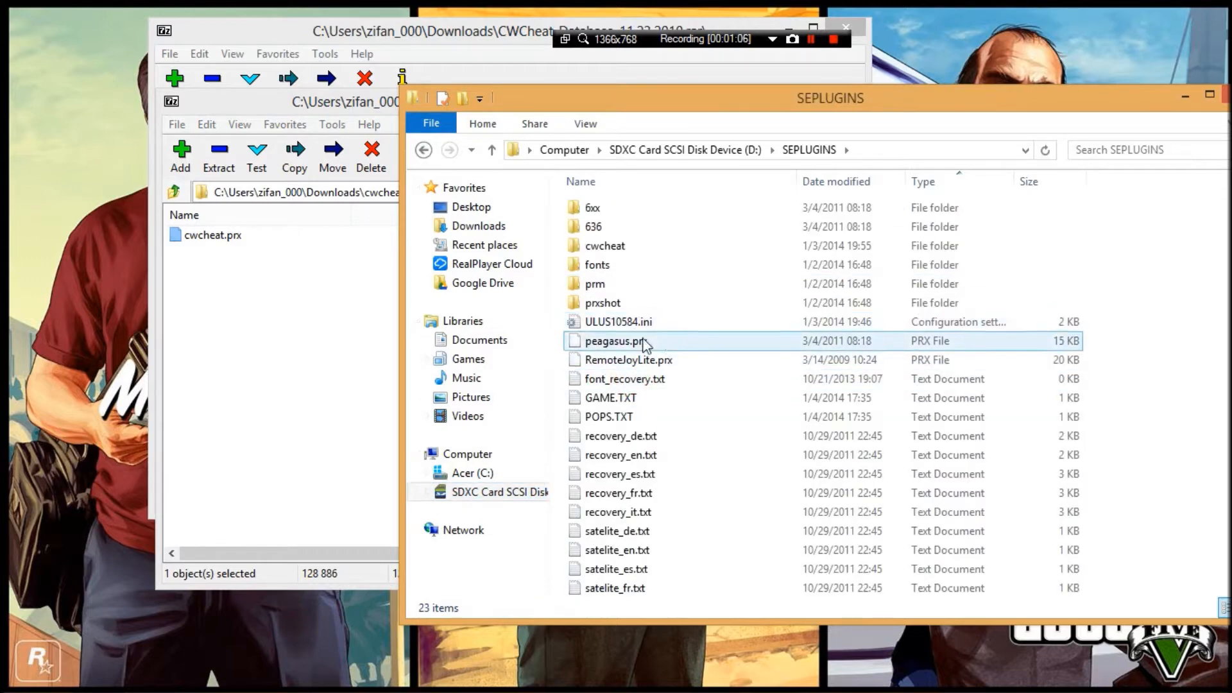
left_click(605, 245)
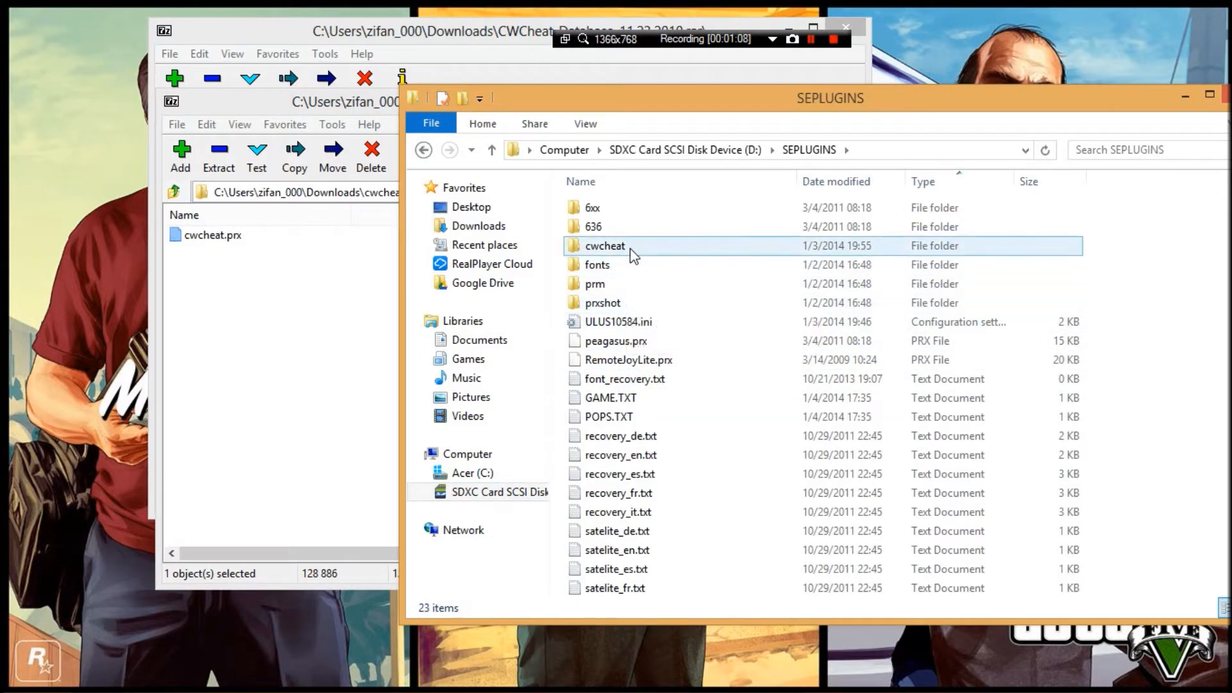
double_click(604, 245)
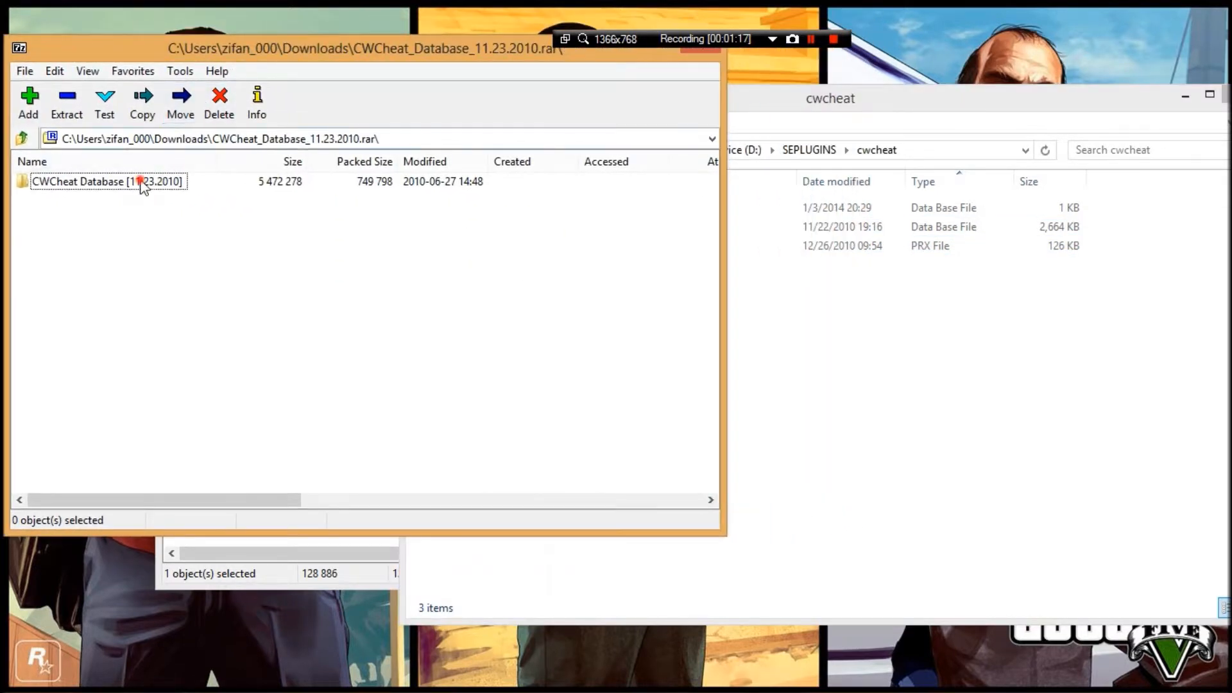
Open the CWCheat Database folder in 7-Zip and check CHEAT.DB through its context menu.
double_click(106, 181)
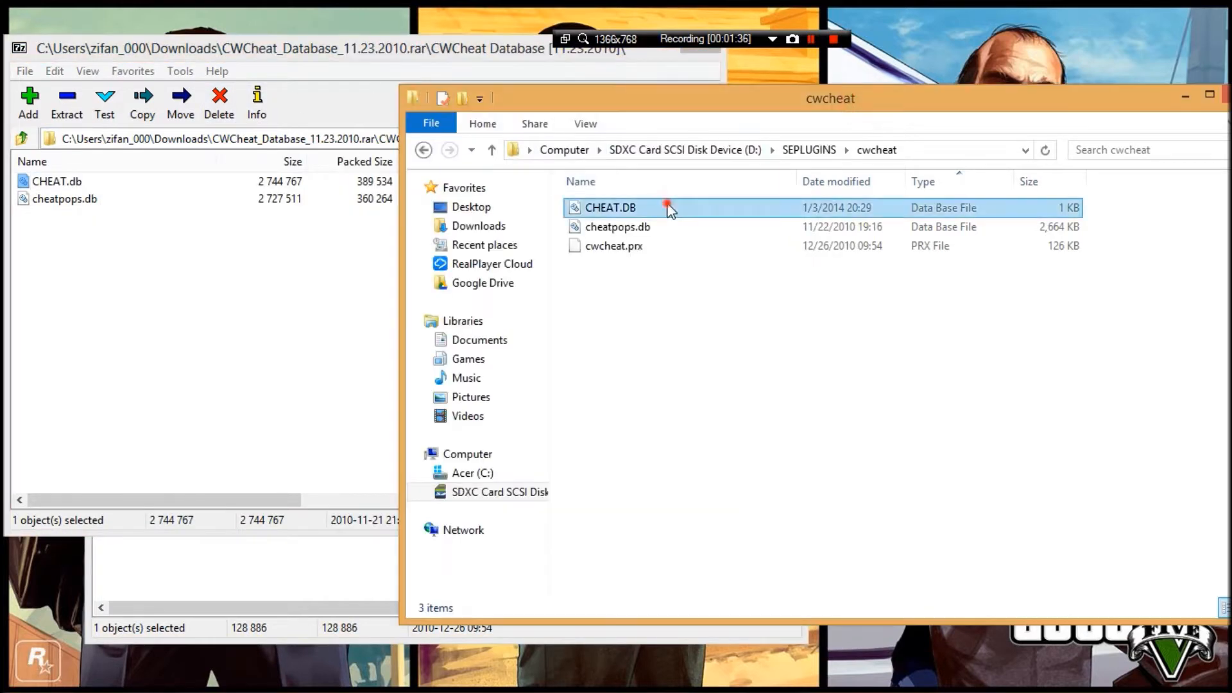
right_click(609, 207)
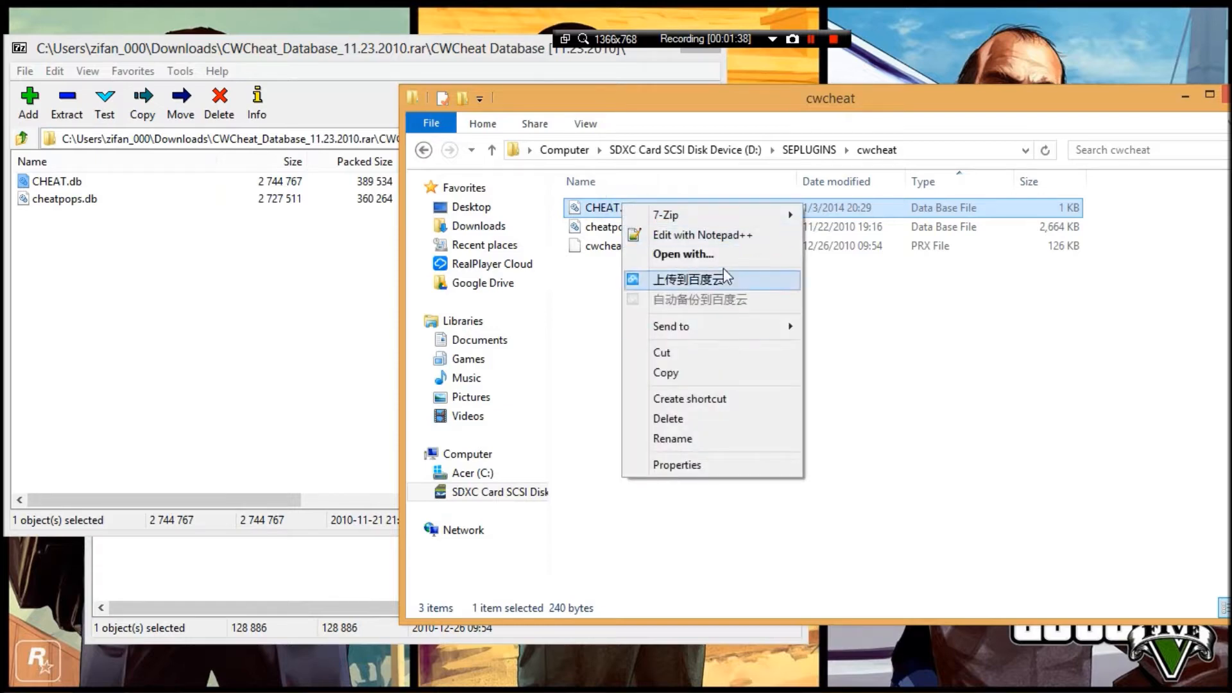
mouse_move(733, 239)
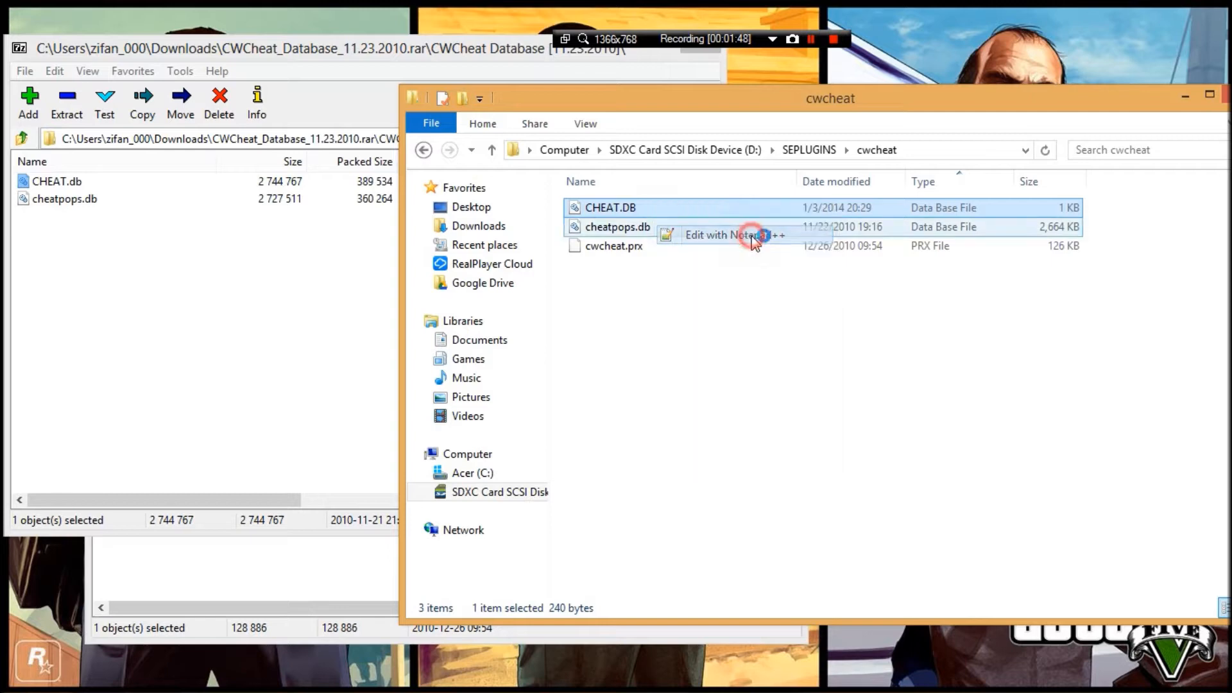
left_click(734, 235)
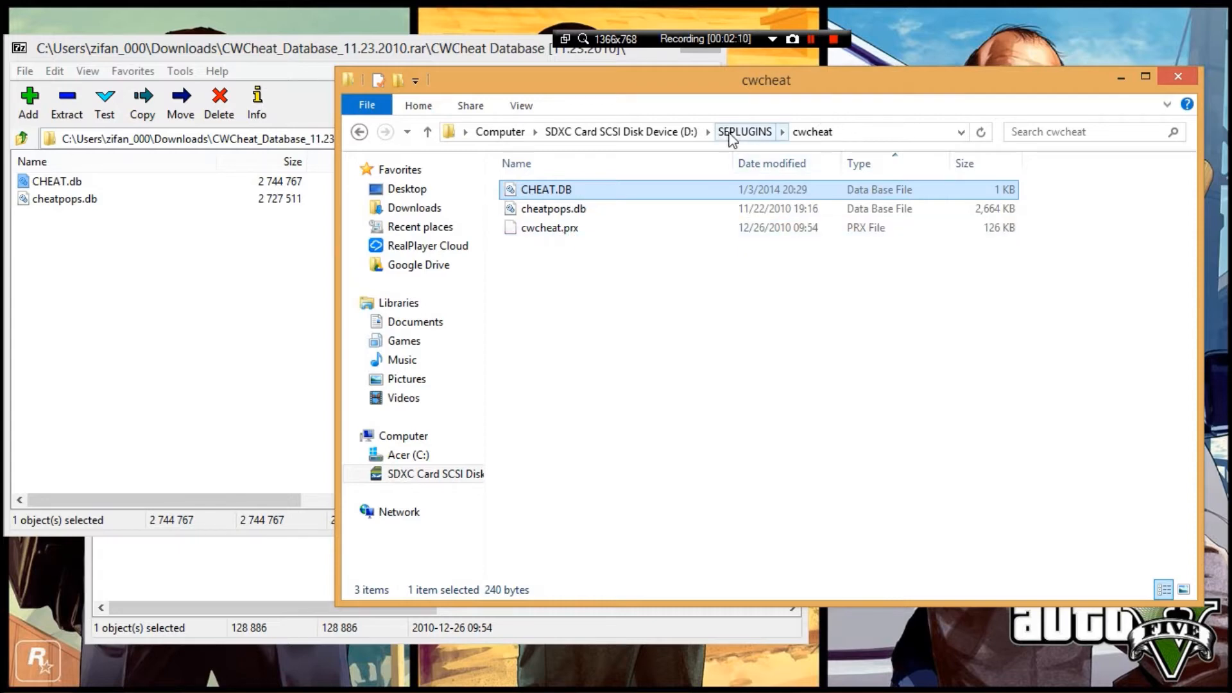
Return to SEPLUGINS via the breadcrumb and open GAME.TXT in Notepad.
left_click(745, 131)
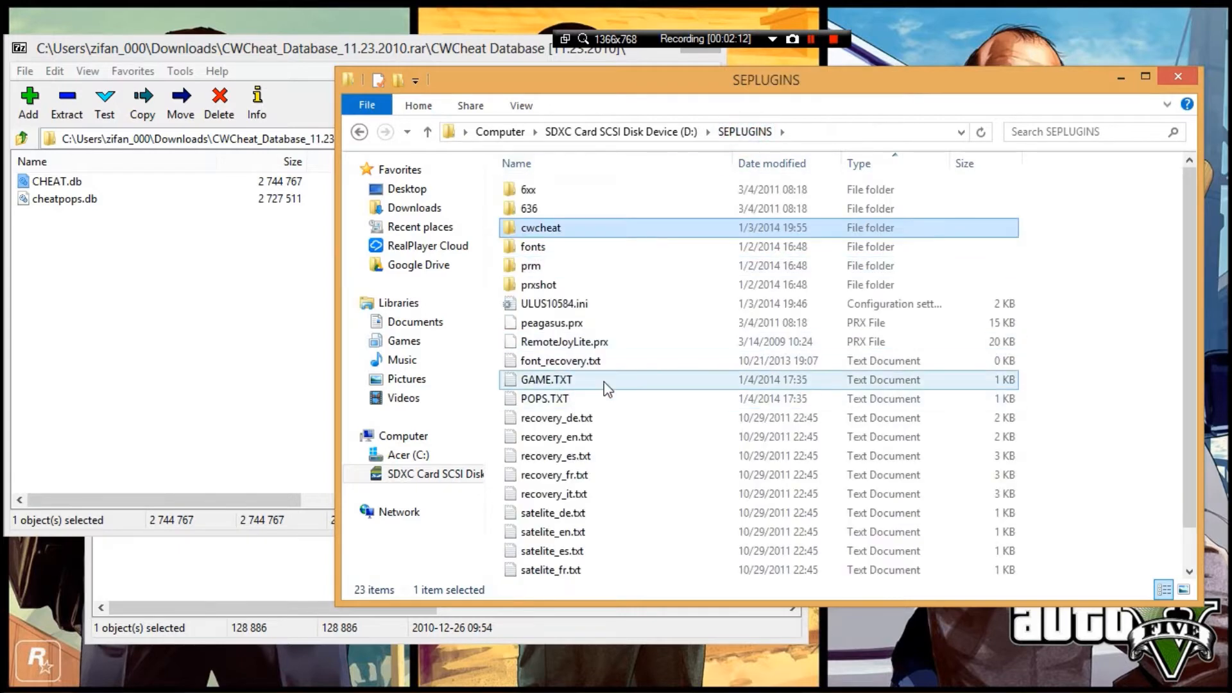
mouse_move(545, 379)
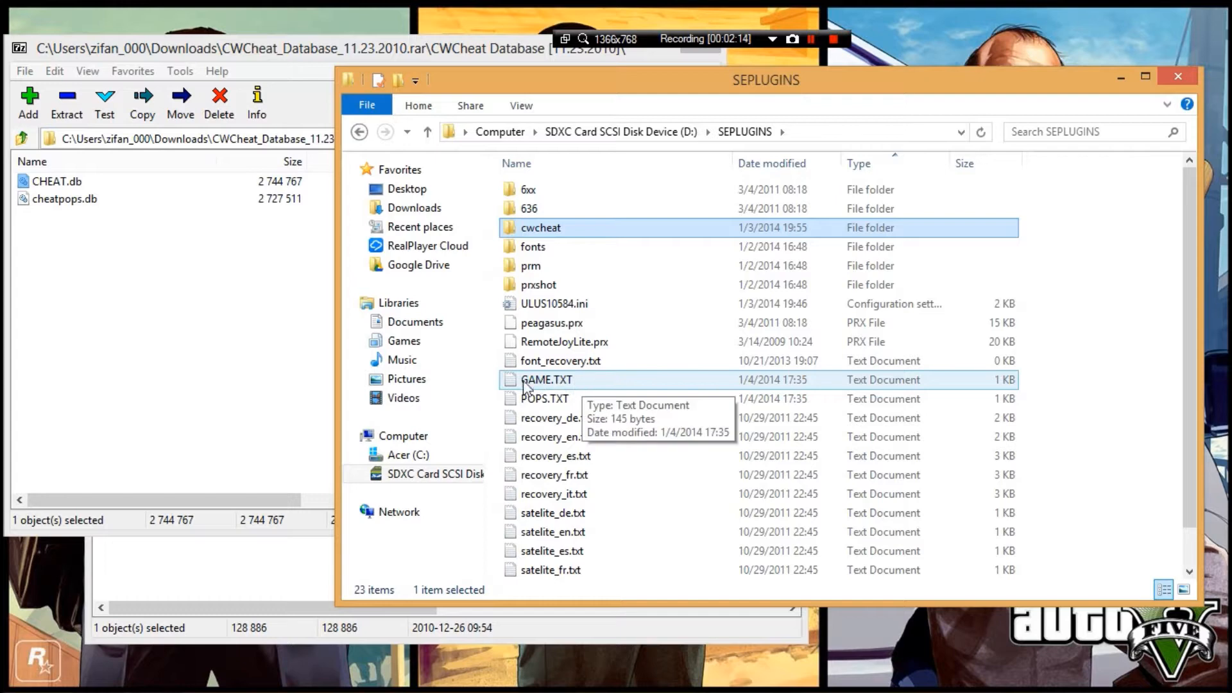
left_click(546, 379)
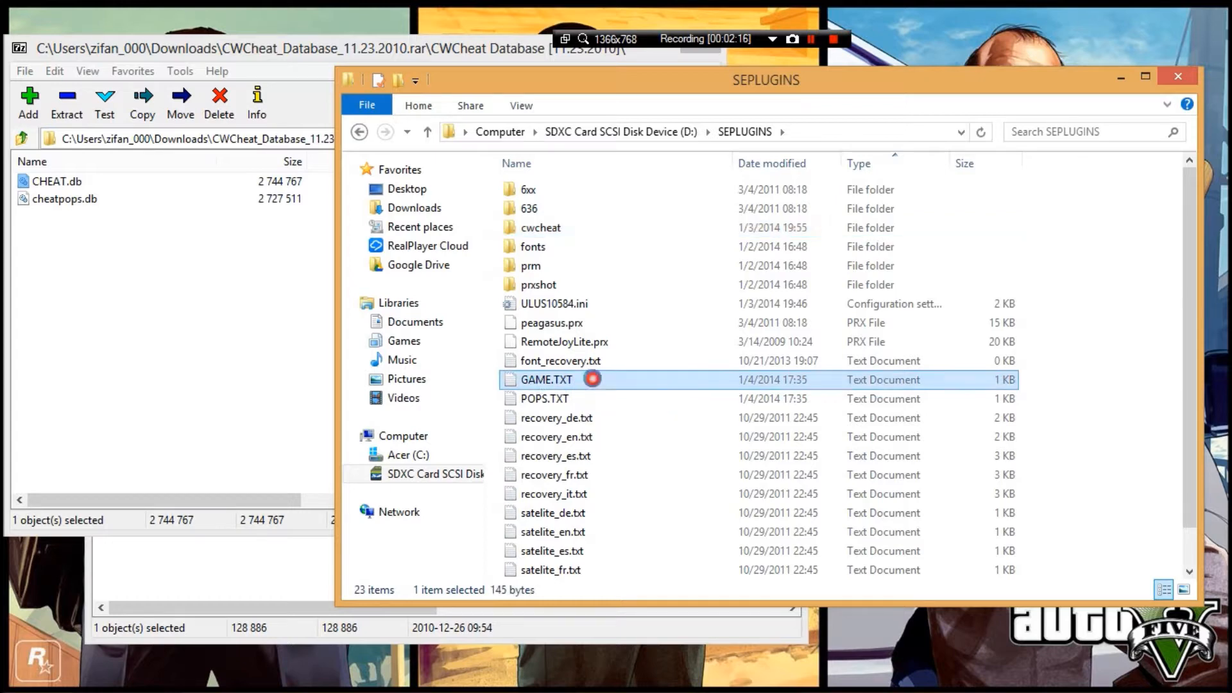
double_click(546, 379)
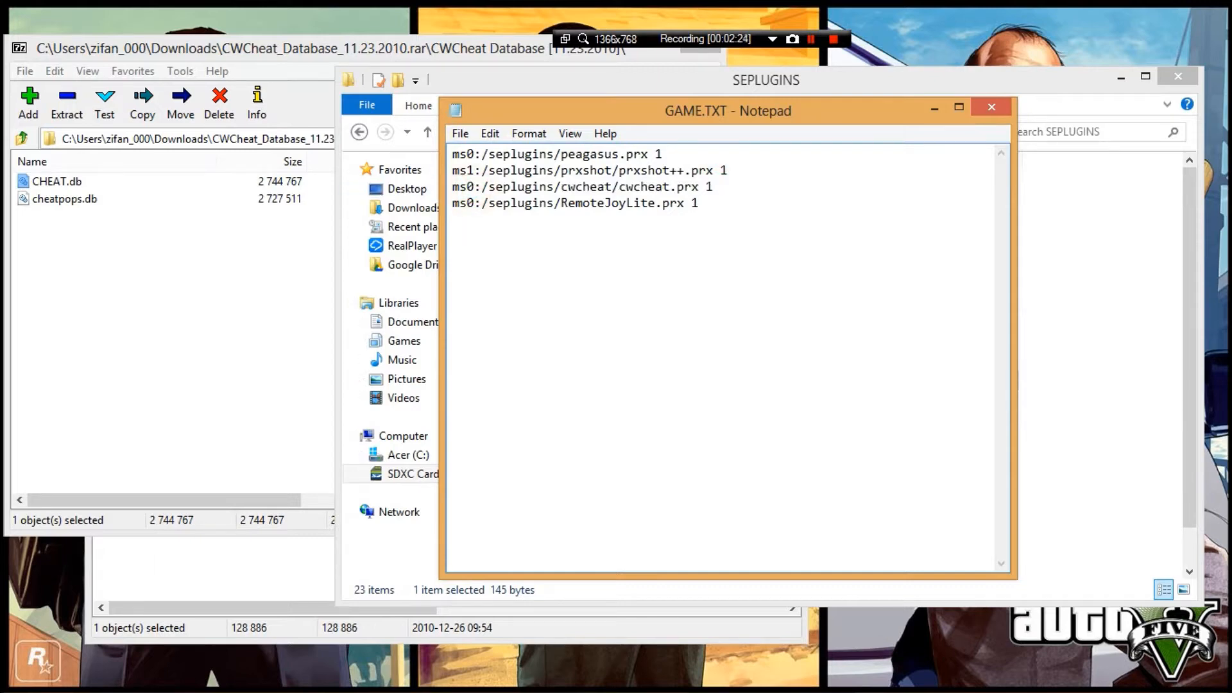
Start a blank Untitled Notepad document while GAME.TXT stays open.
type("r")
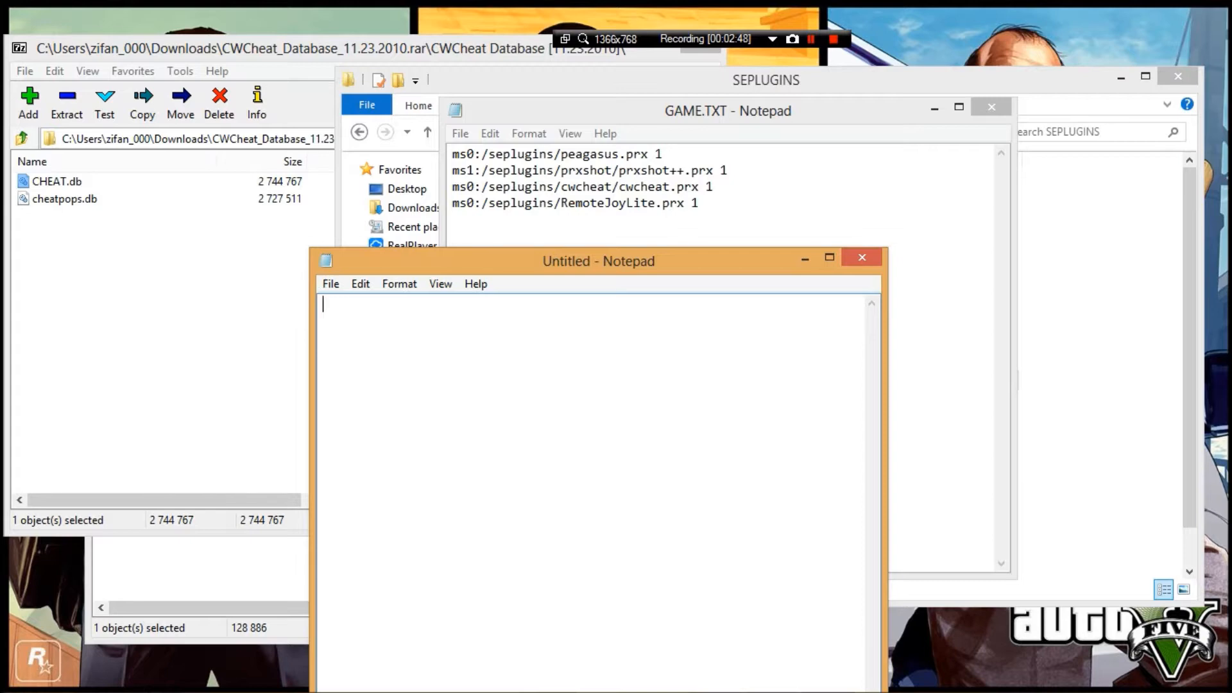
Type 'ms0:/seplugins/cwcheat/cwcheat.prx 1' into the untitled note, then close it.
type("ms0")
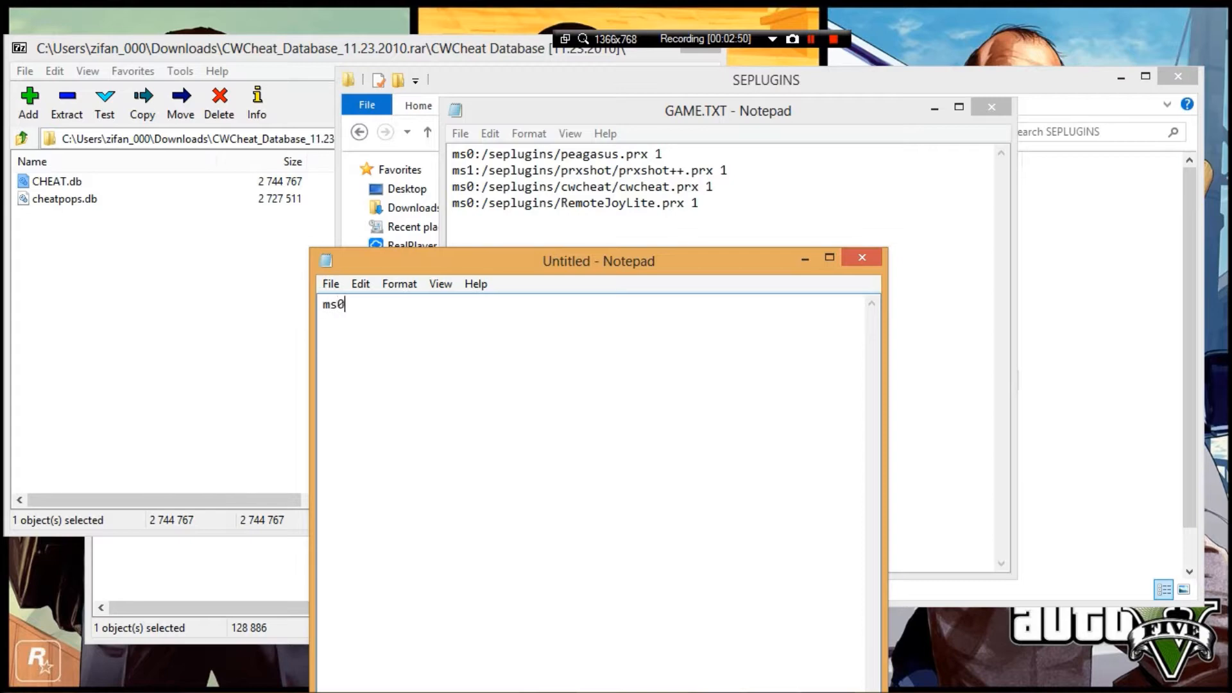
type(":")
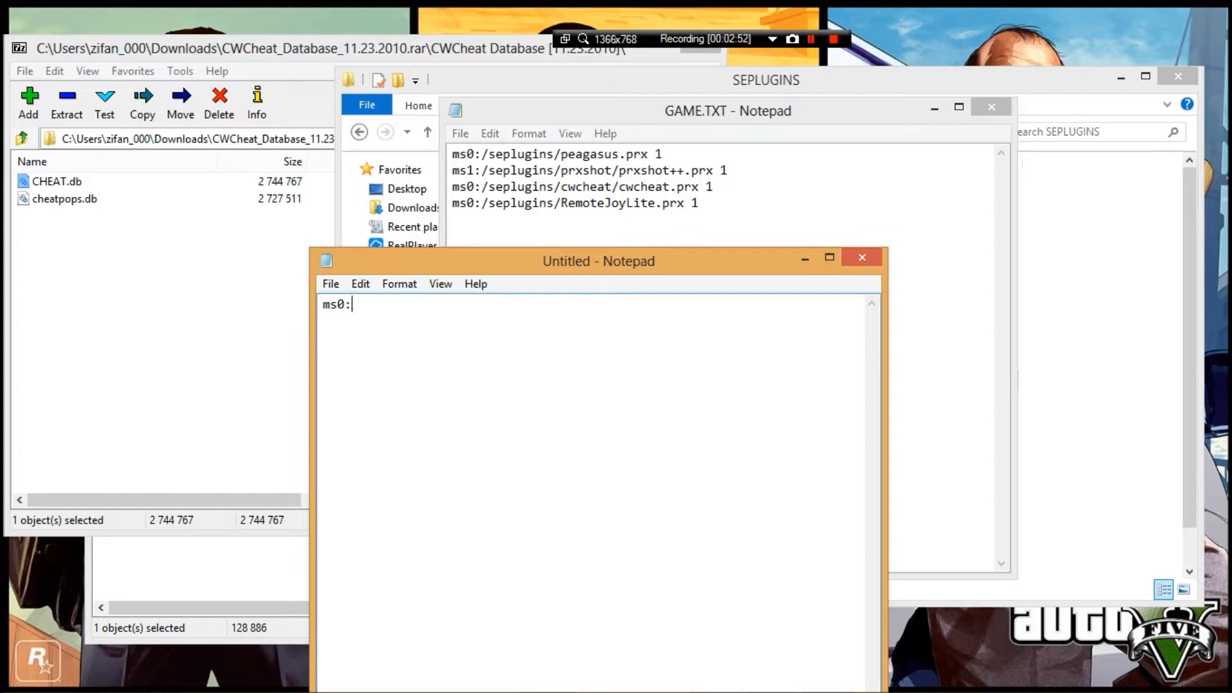
type("/")
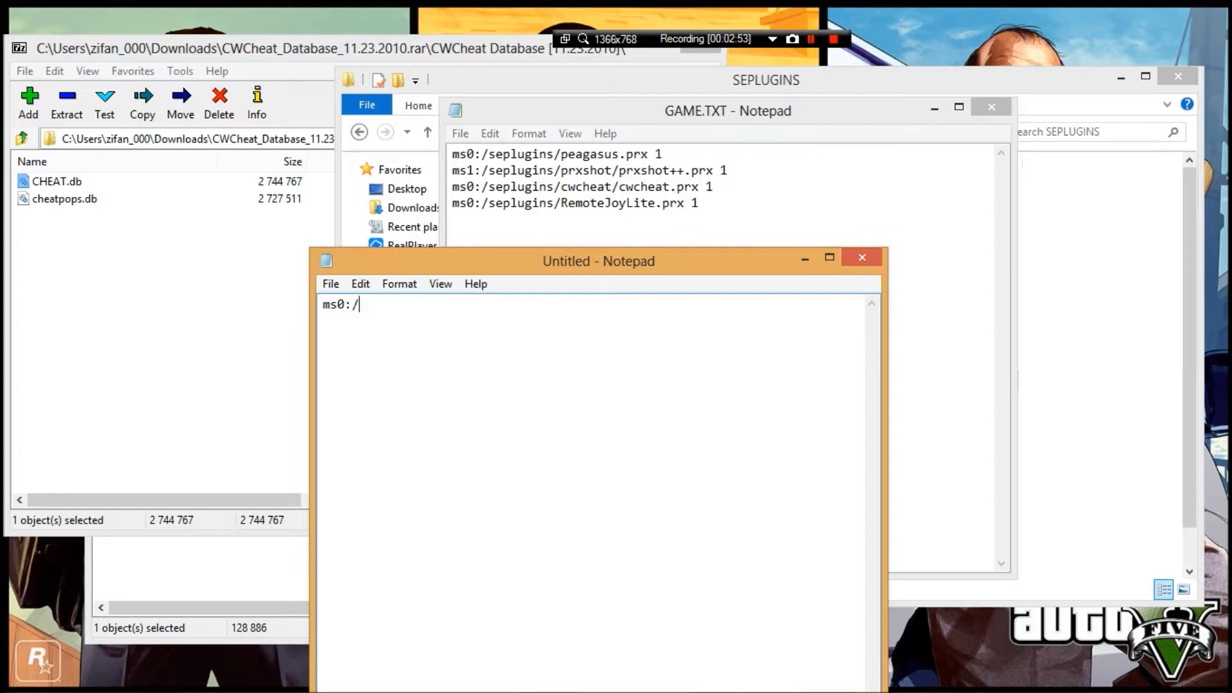
type("seplugins")
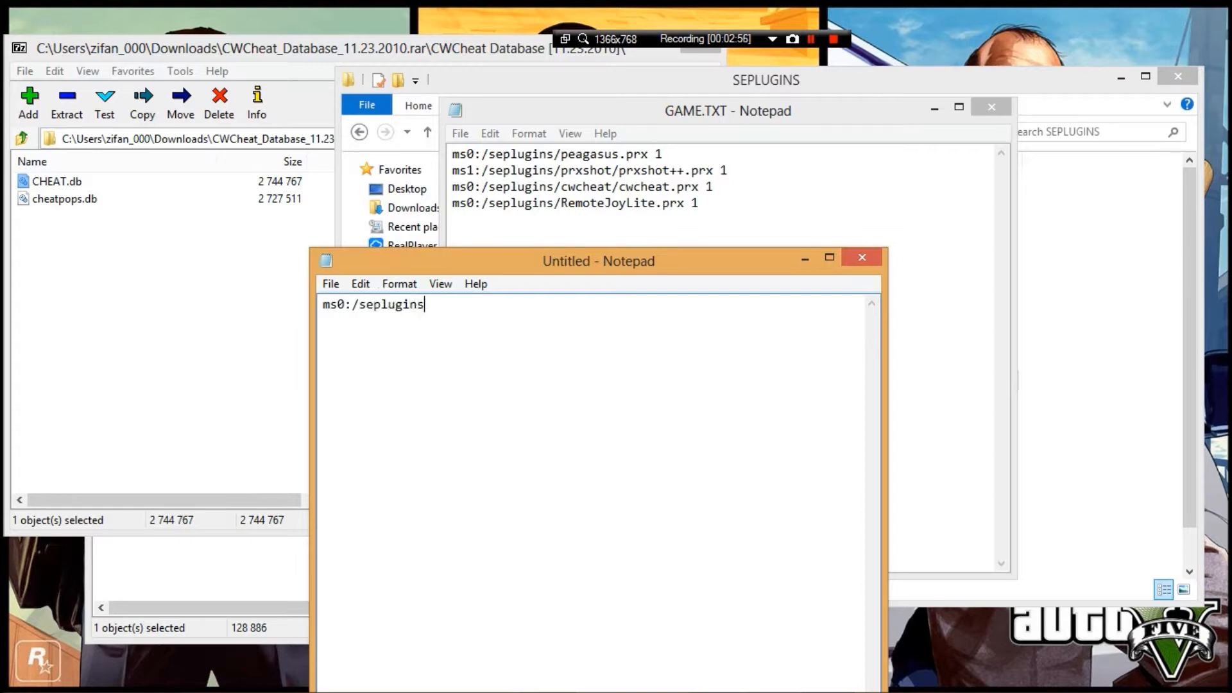
type("/cwch")
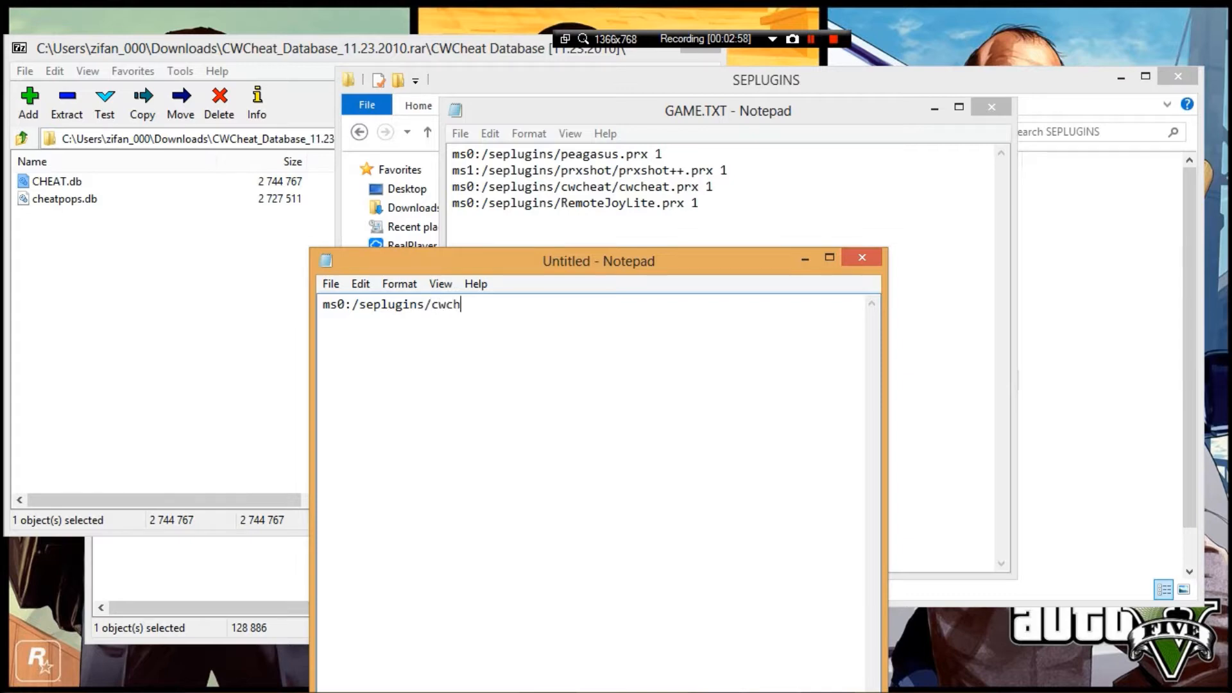
type("eat/")
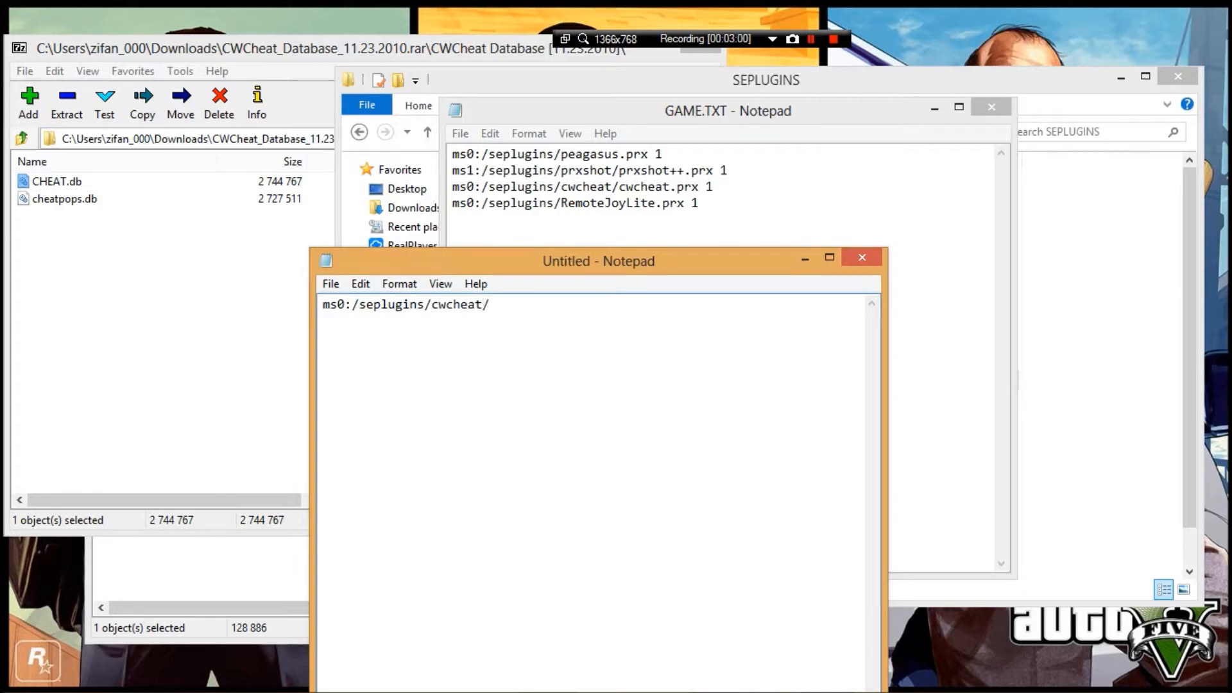
type("cwcheat.")
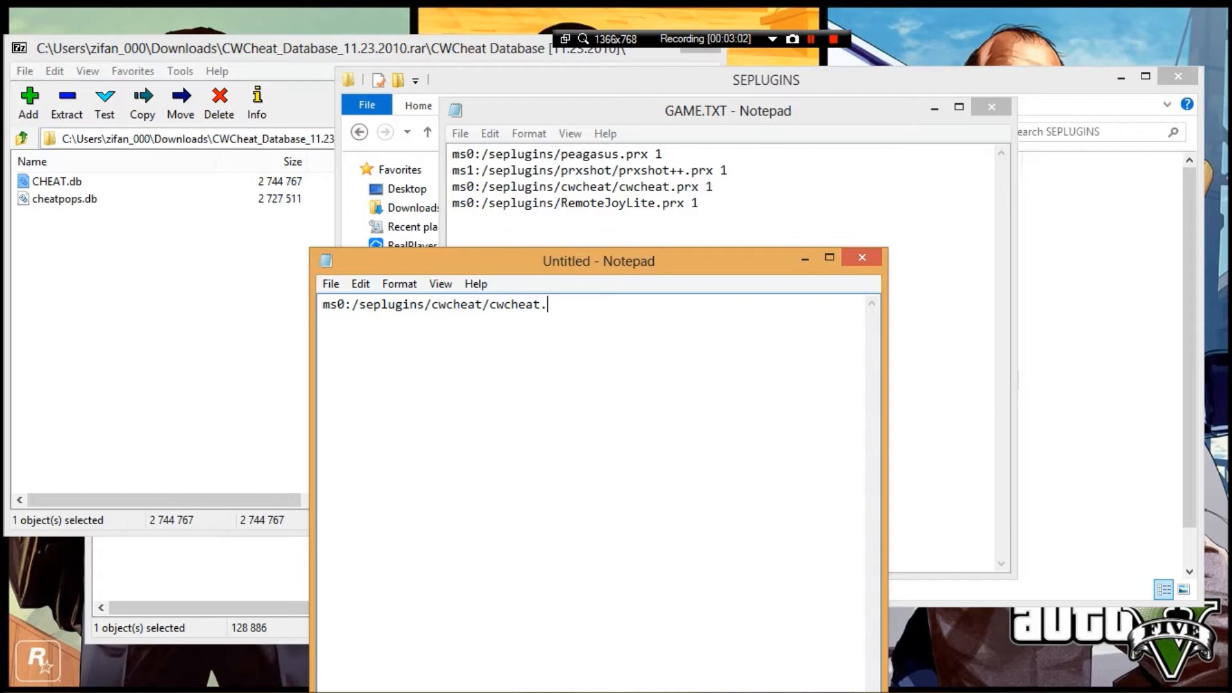
type("prx 1 (")
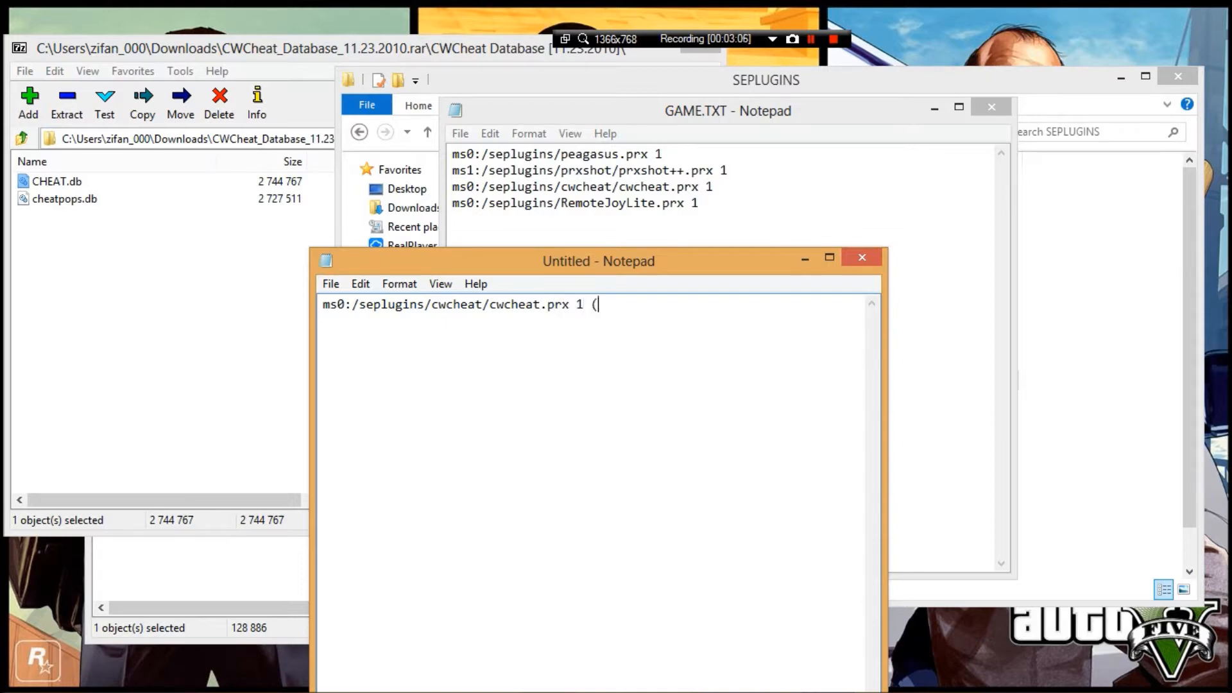
type("enabled) 0")
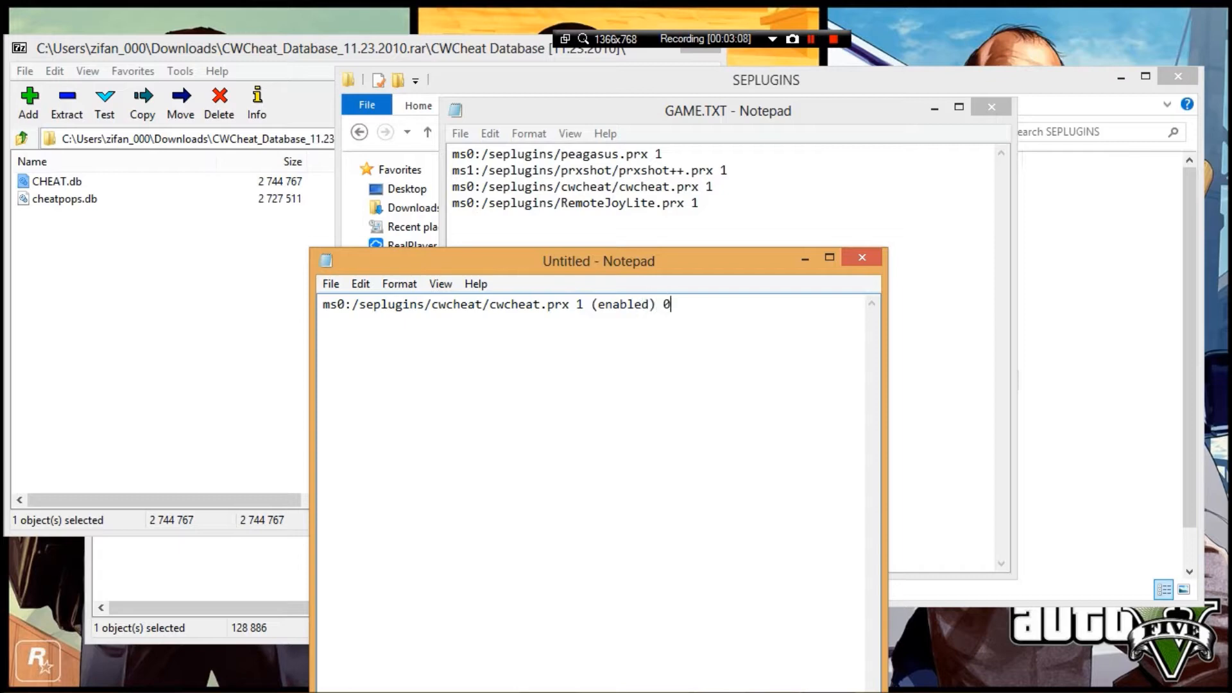
type("(disab")
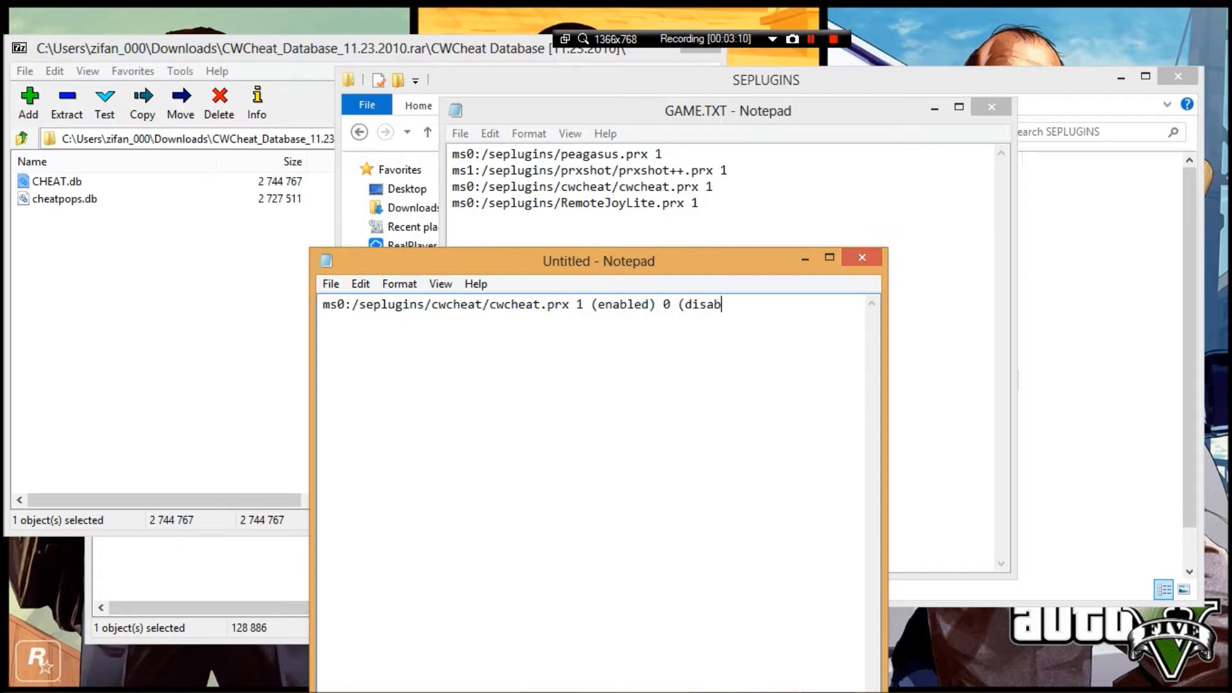
type("led")
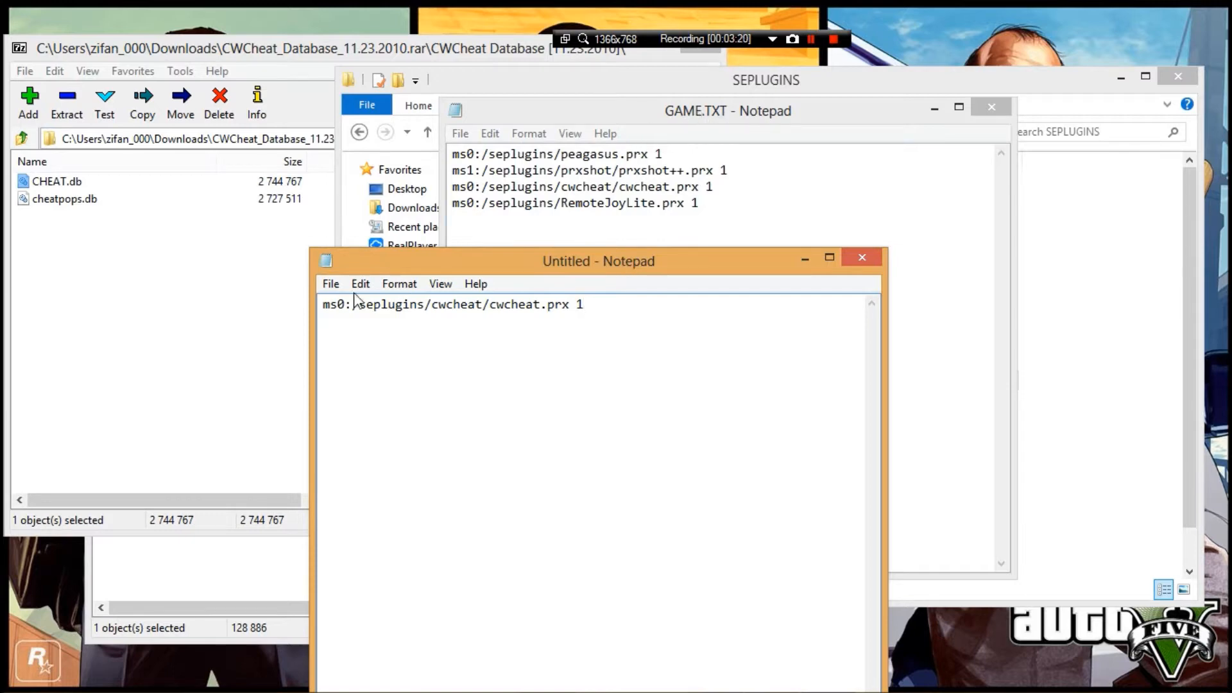
left_click(861, 256)
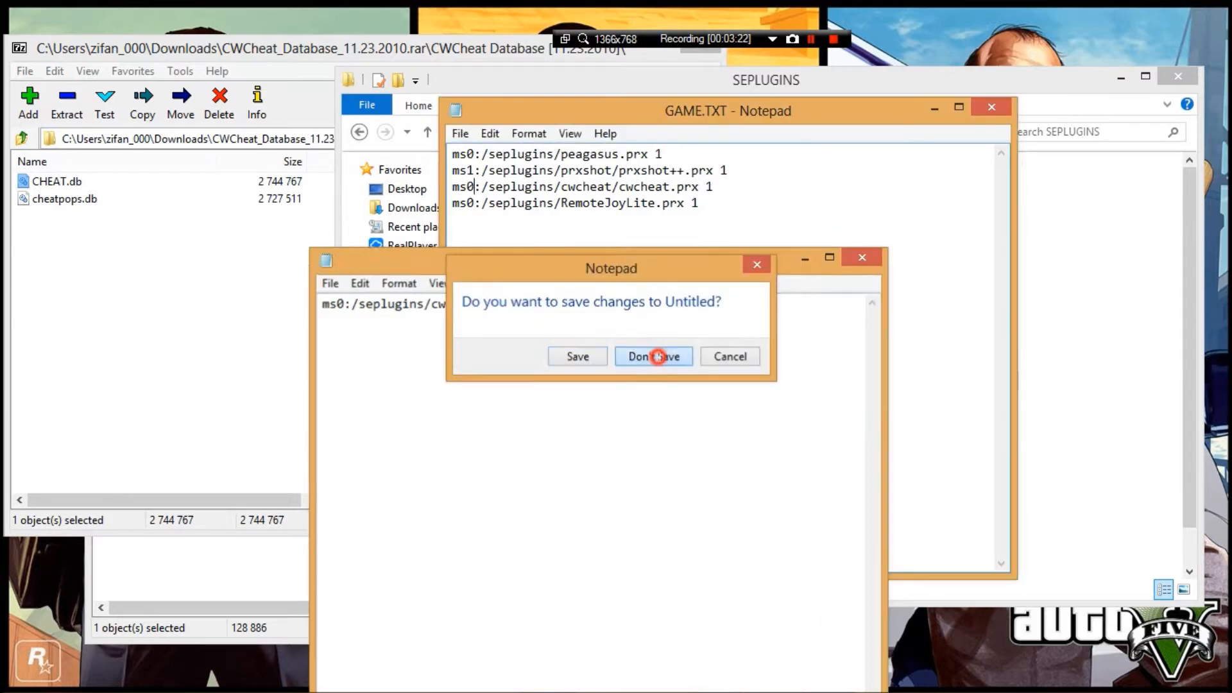
Discard the untitled note with Don't Save, returning to the SEPLUGINS folder.
left_click(652, 356)
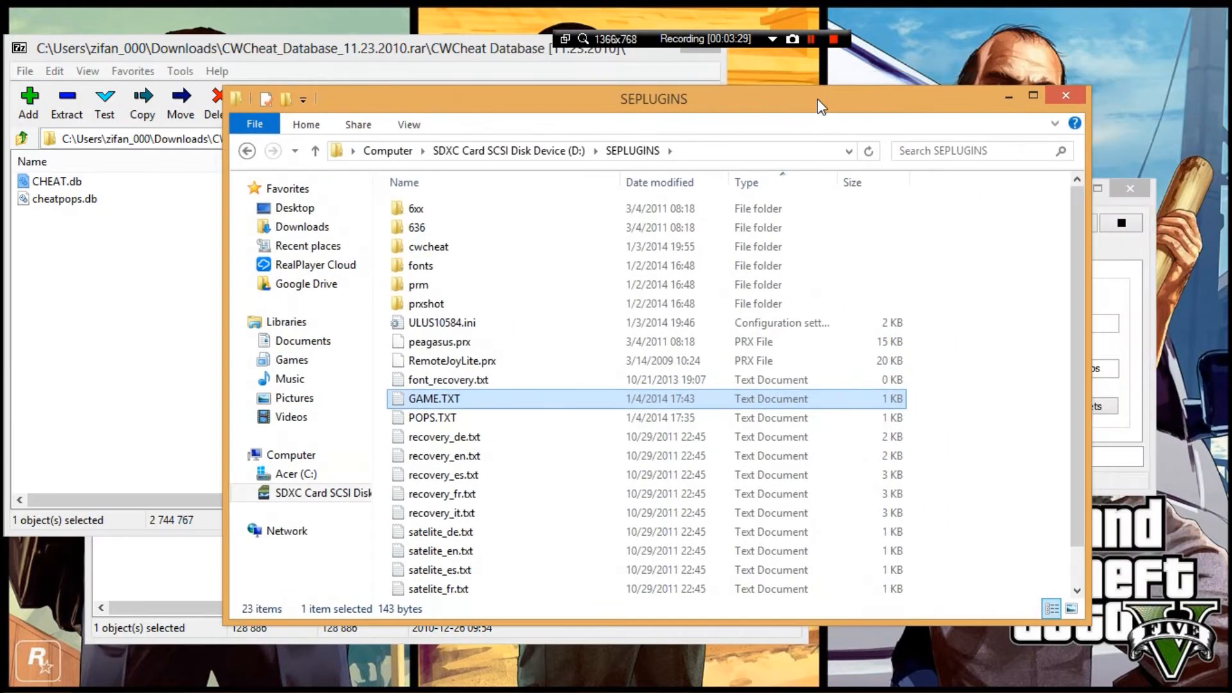
mouse_move(428, 246)
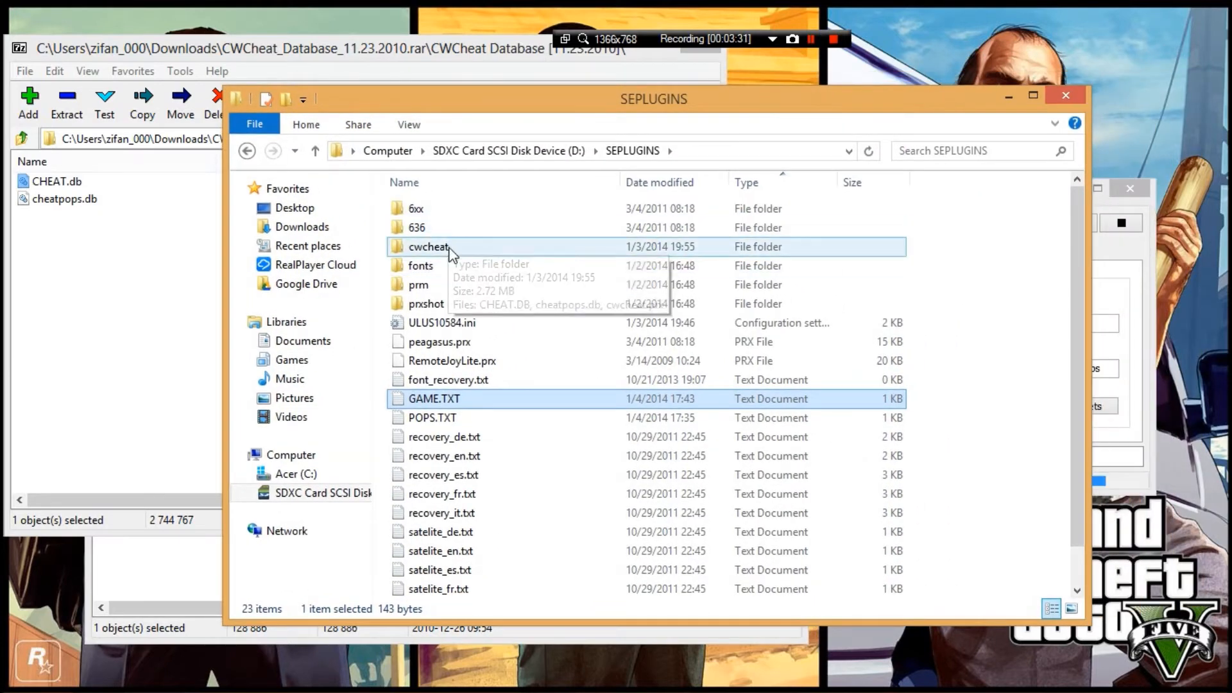
Reopen SEPLUGINS\cwcheat to confirm CHEAT.DB, cheatpops.db and cwcheat.prx are there.
double_click(428, 246)
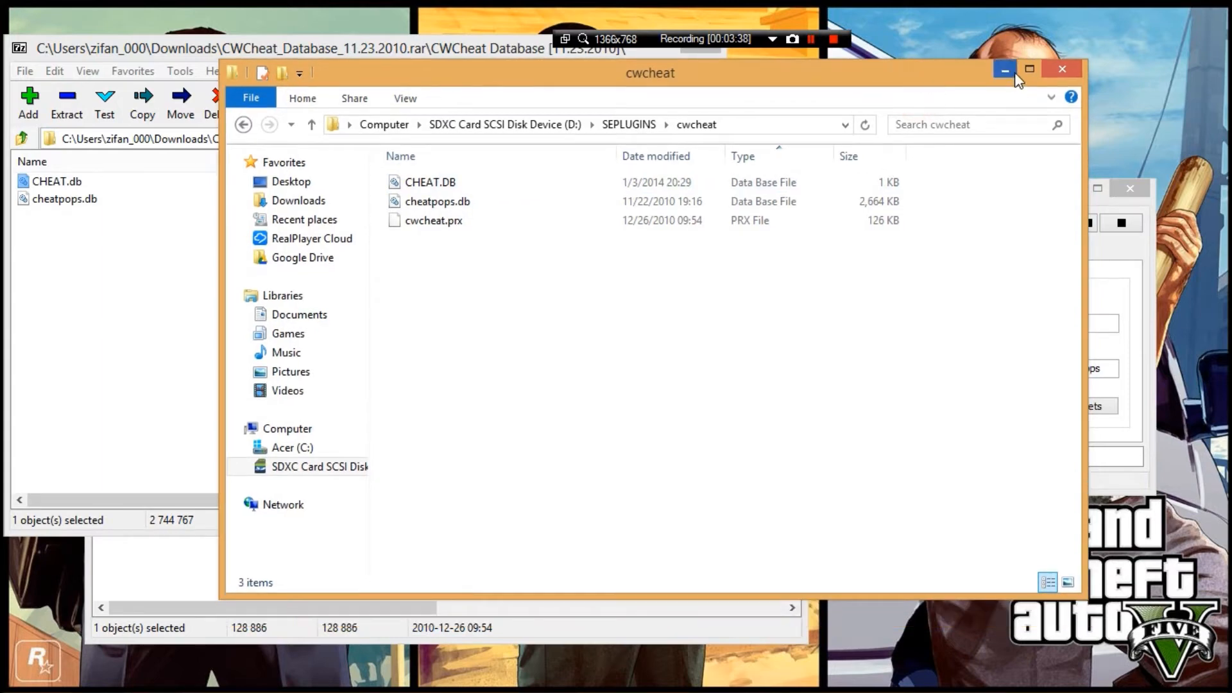
mouse_move(1004, 70)
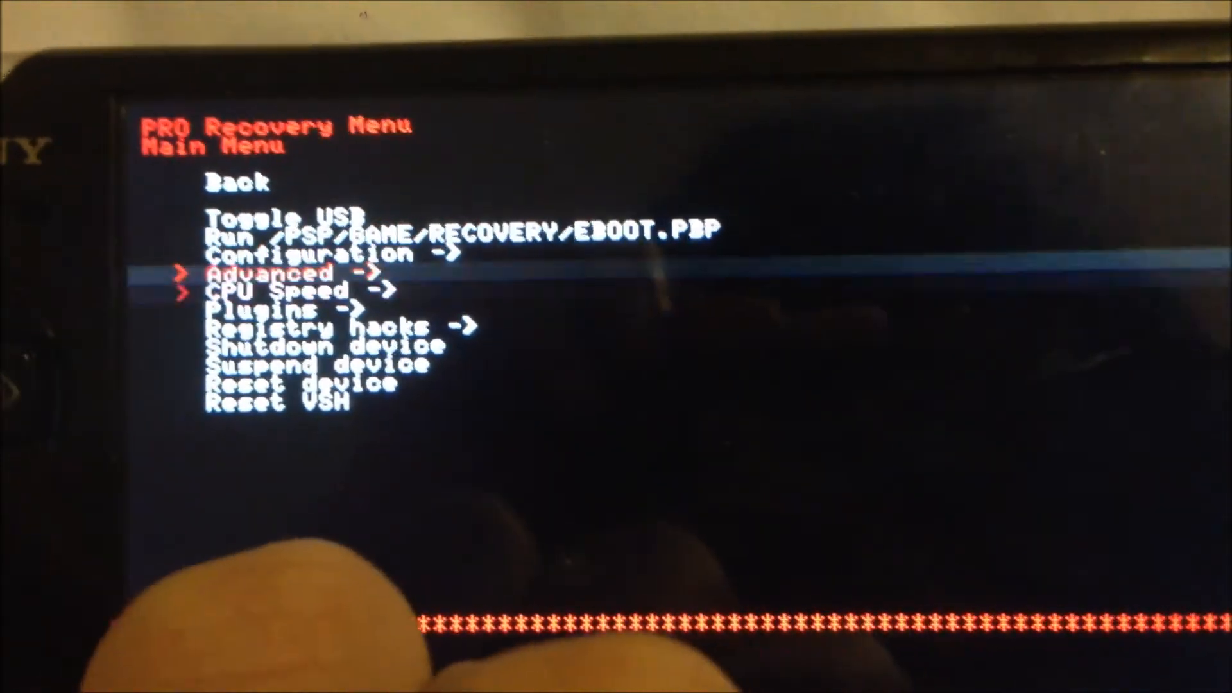
Move down through the PRO Recovery Menu's Main Menu entries with the D-pad.
key("Down")
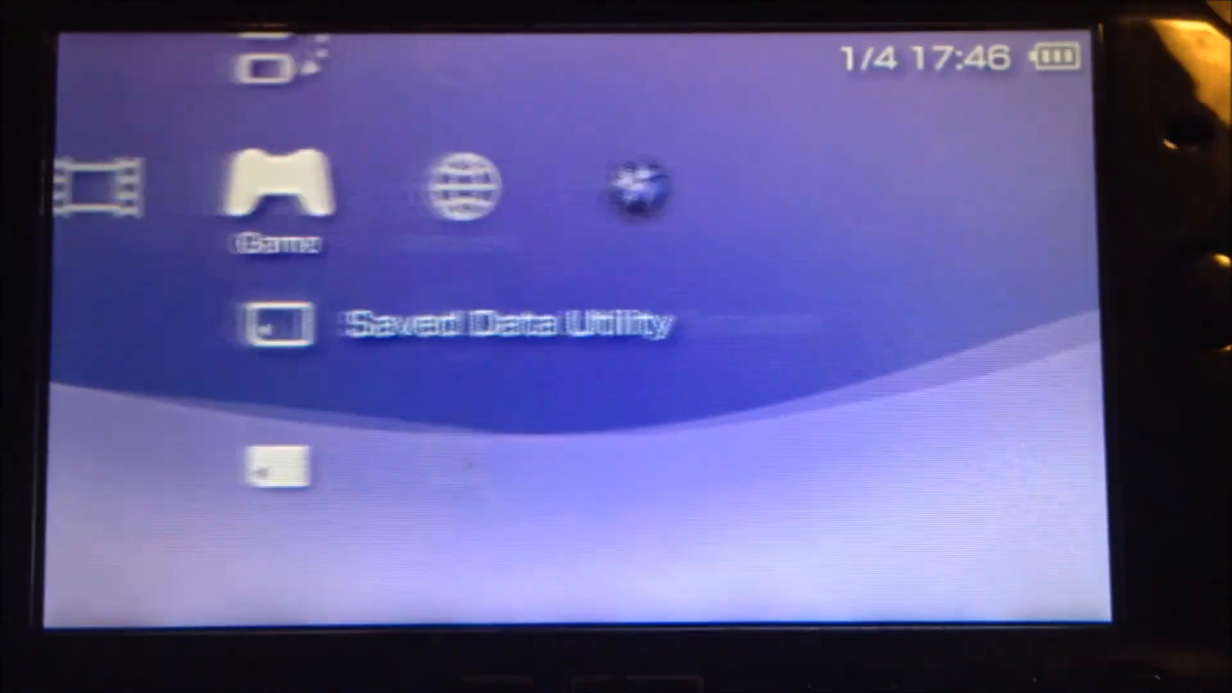
Highlight the Memory Stick entry under Game, showing 13 GB free.
key("down")
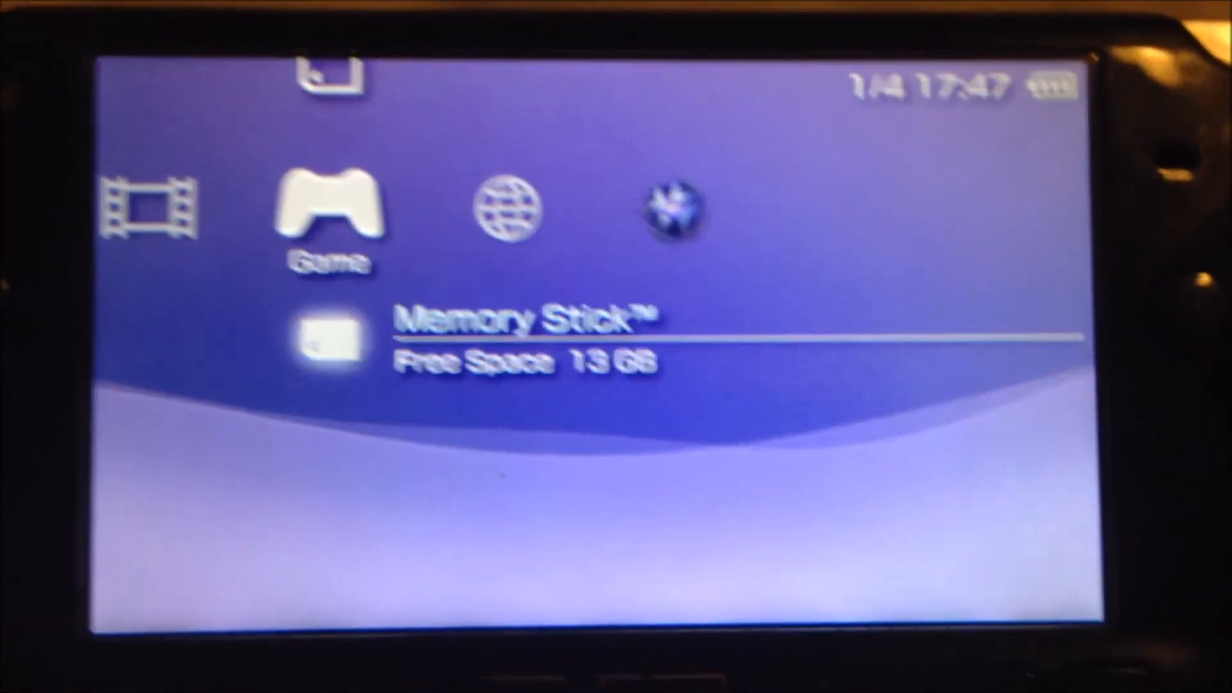